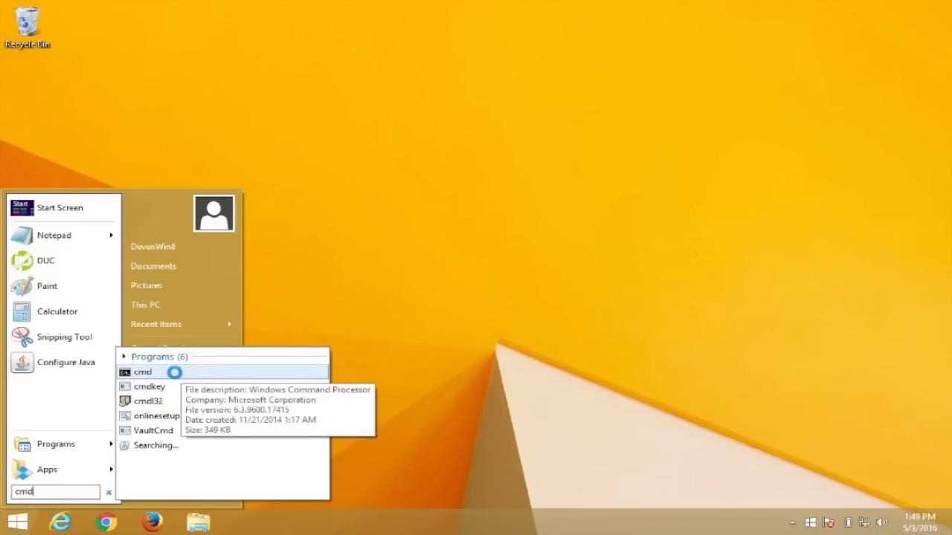
# Launch cmd from Start search with Run as administrator.
pyautogui.rightClick(142, 371)
pyautogui.write('i')
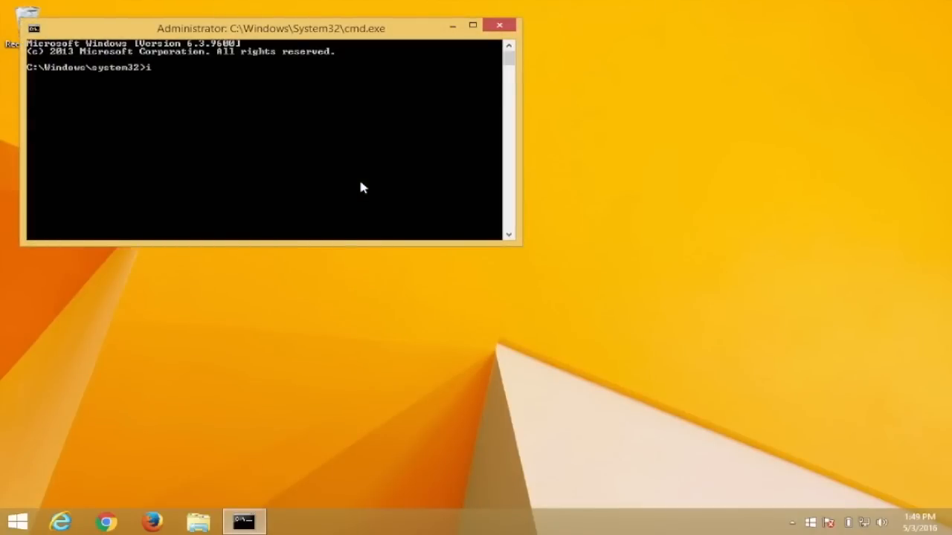
# Run ipconfig /flushdns so the DNS Resolver Cache reports flushed.
pyautogui.write('pconfig/flushdns')
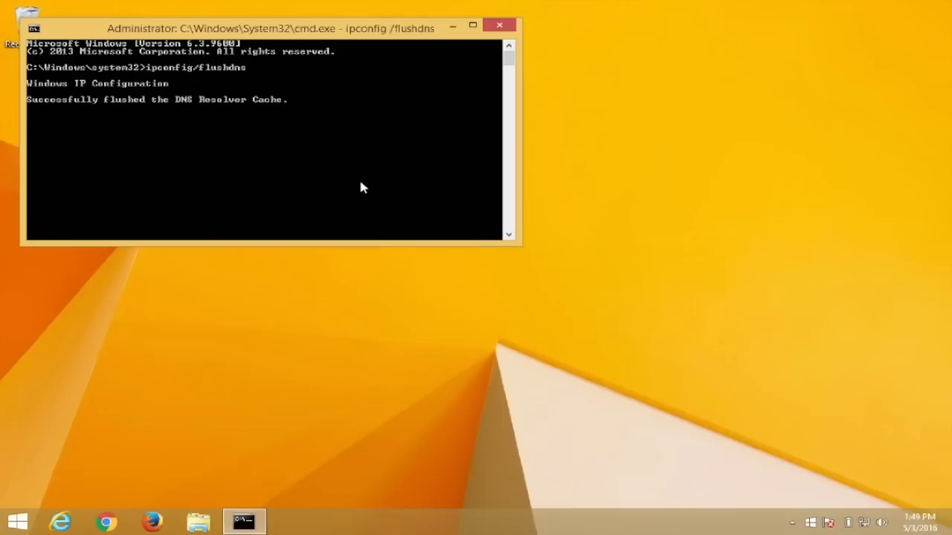
pyautogui.press('Return')
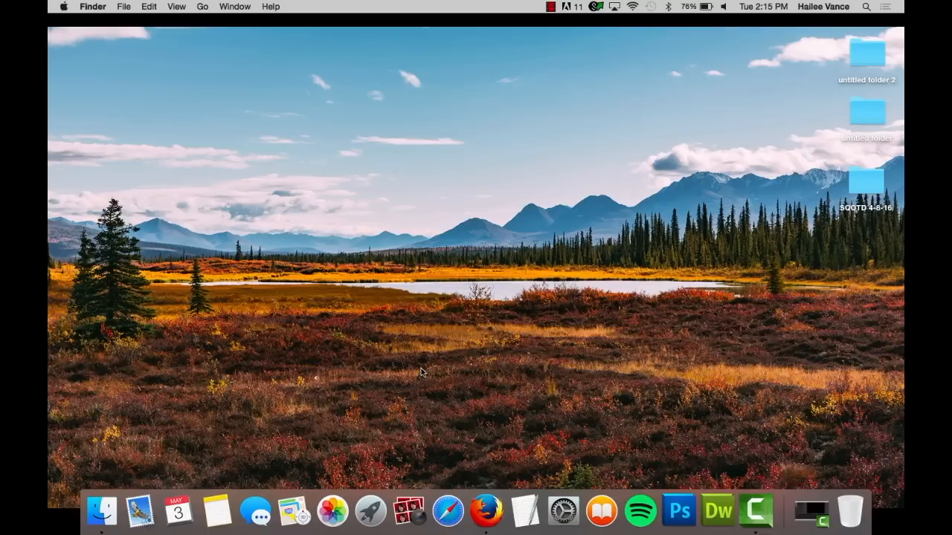
pyautogui.moveTo(869, 12)
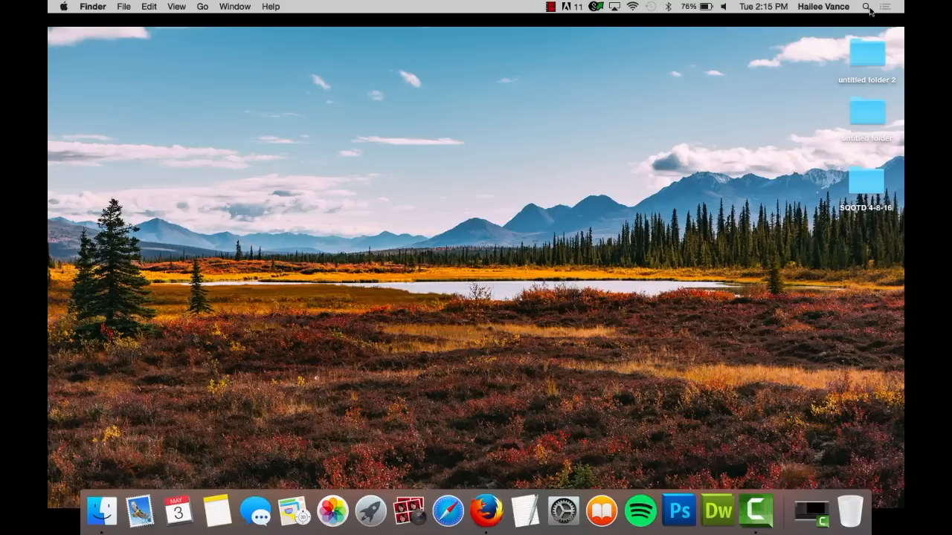
# Search Spotlight for 'terminal' and launch the Terminal app.
pyautogui.click(865, 6)
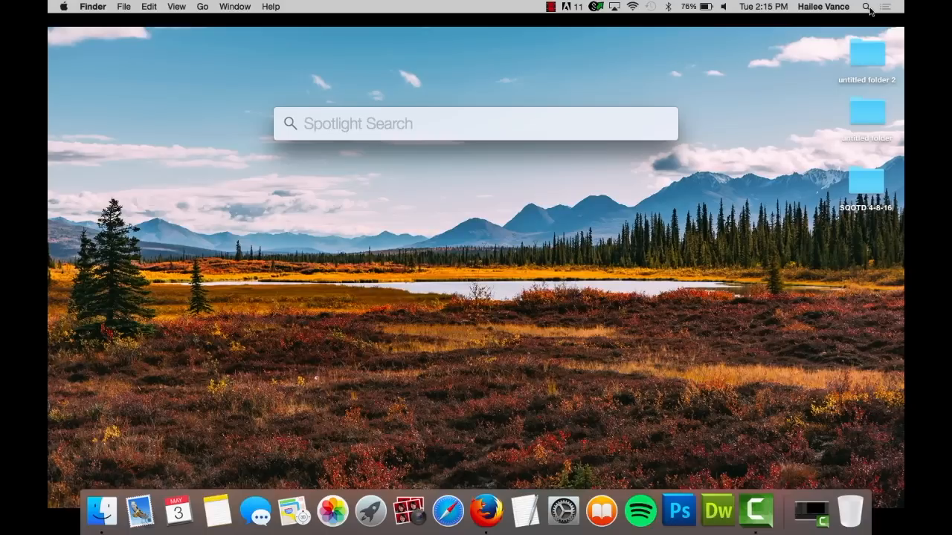
pyautogui.write('terminal')
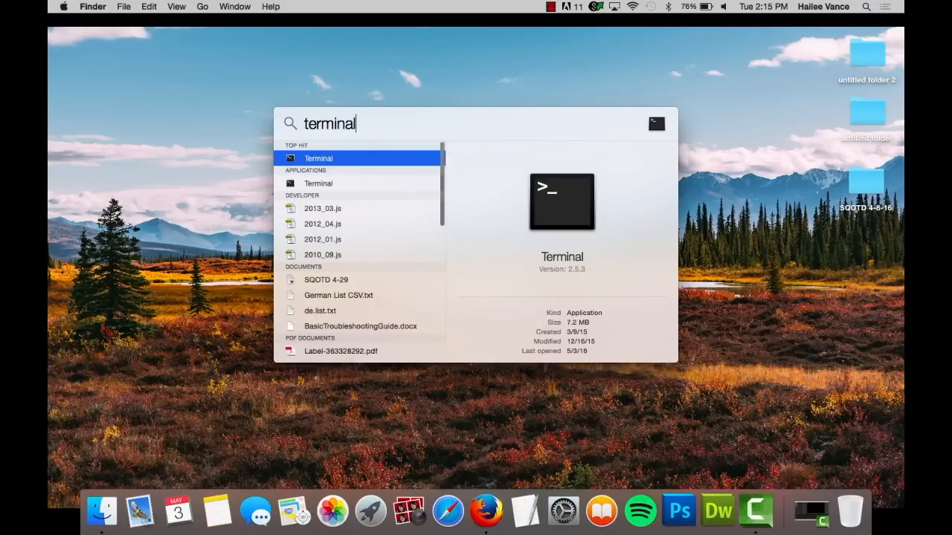
pyautogui.press('Return')
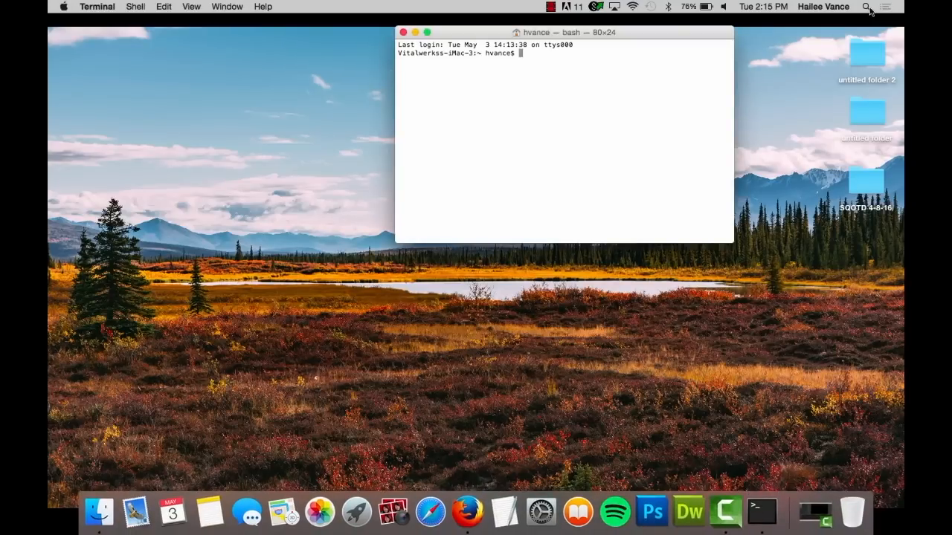
# Run sudo killall -HUP mDNSResponder and confirm with the administrator password.
pyautogui.press('Return')
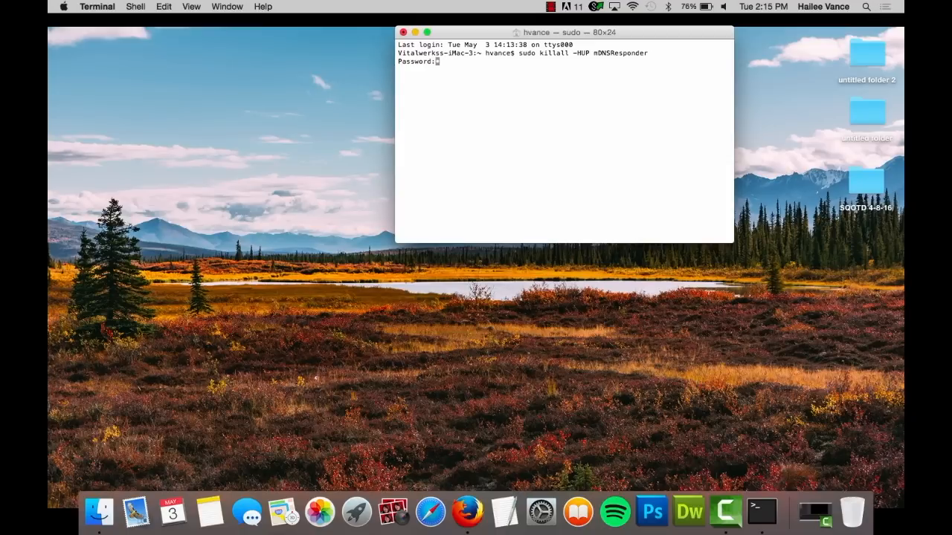
pyautogui.press('Return')
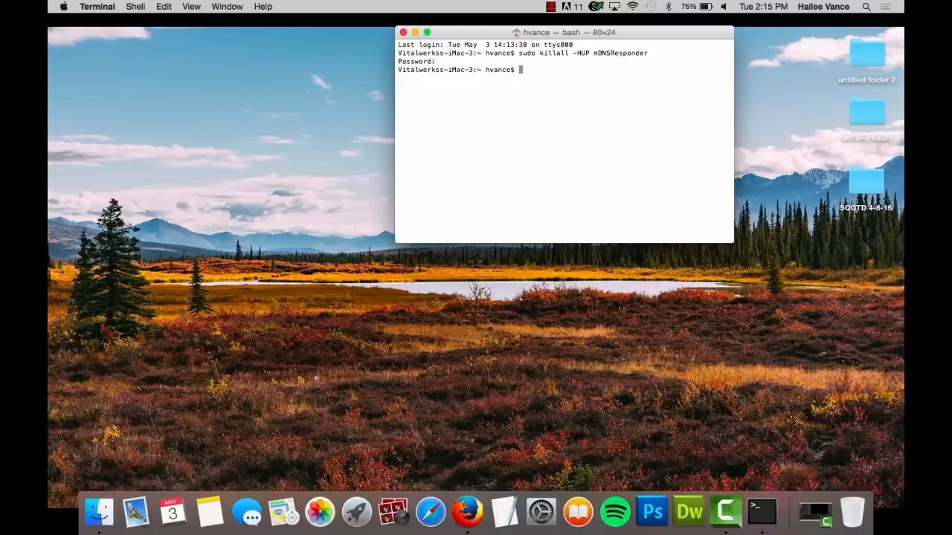